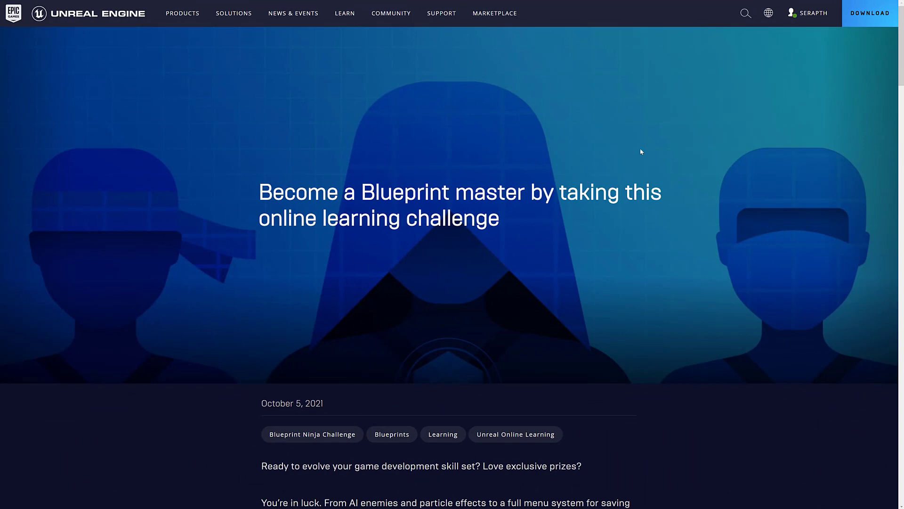
{"action": "mouse_move", "coordinate": [726, 283]}
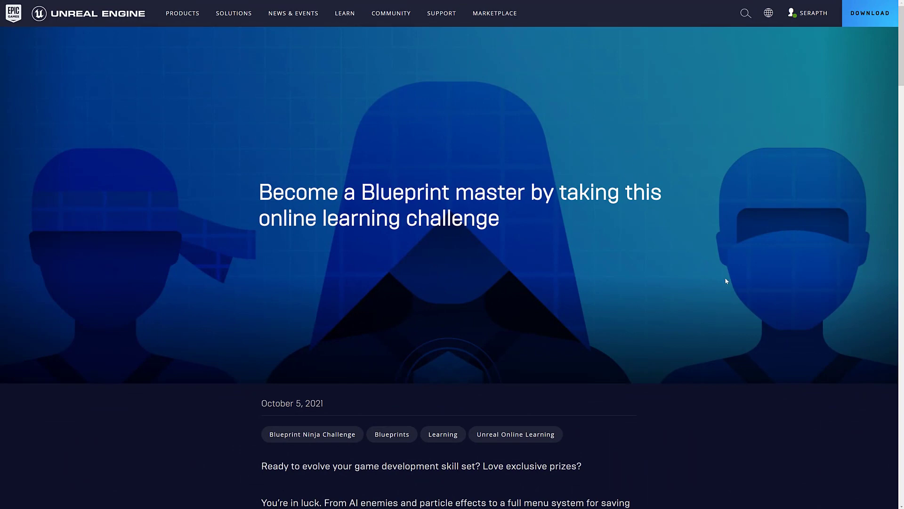
- Scroll down the challenge article to the section describing the prizes
{"action": "scroll", "scroll_direction": "down", "scroll_amount": 3}
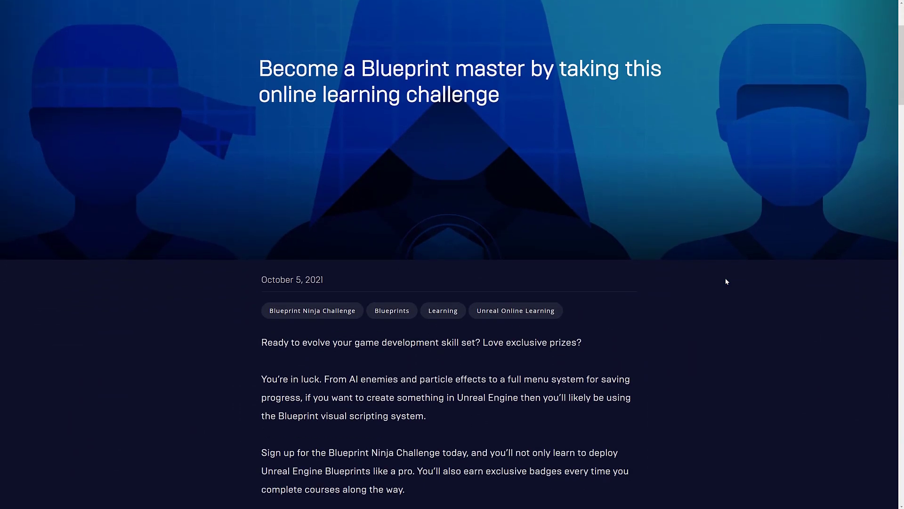
{"action": "scroll", "scroll_direction": "down", "scroll_amount": 3}
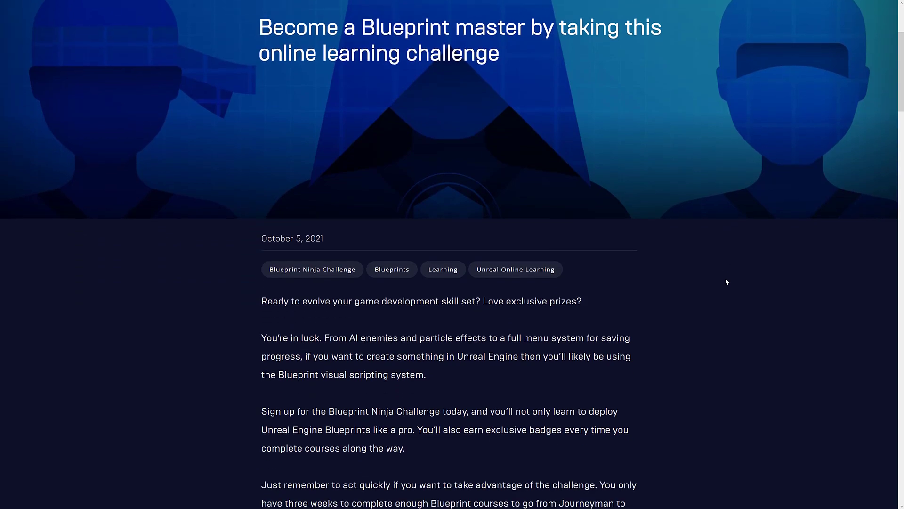
{"action": "scroll", "scroll_direction": "down", "scroll_amount": 3}
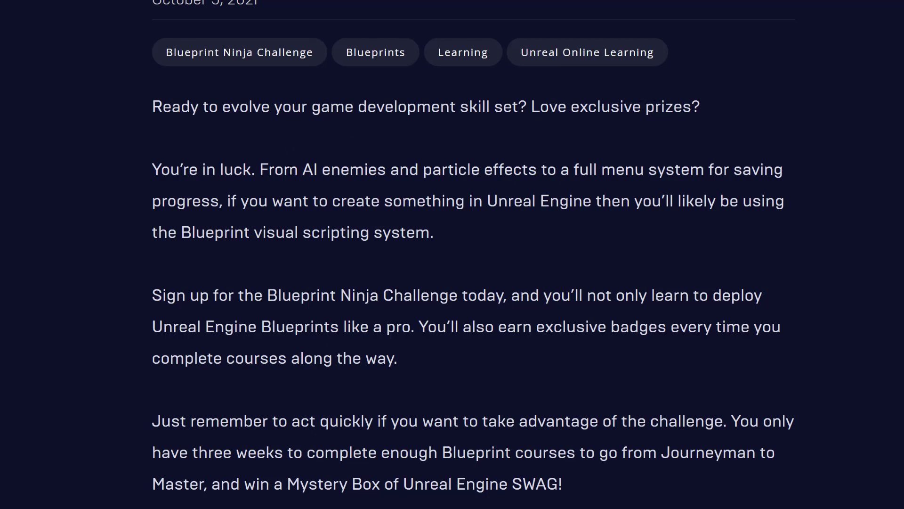
{"action": "scroll", "scroll_direction": "down", "scroll_amount": 3}
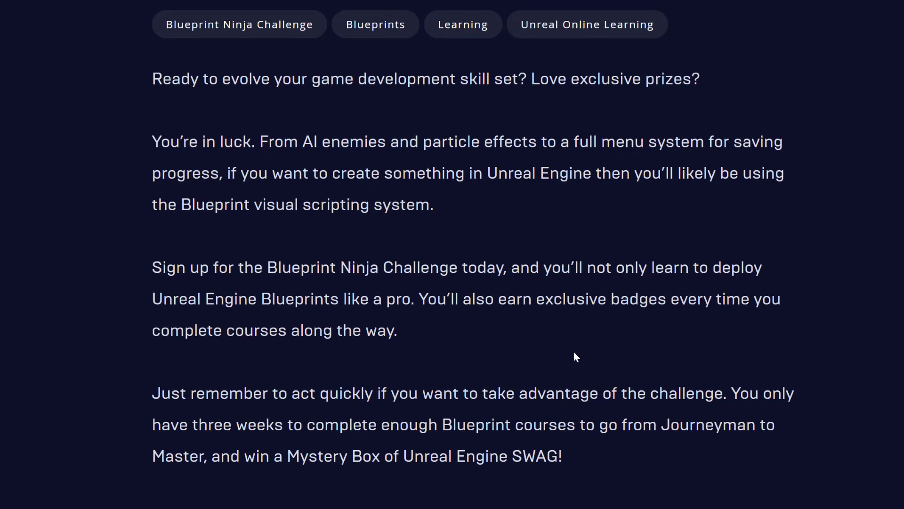
{"action": "scroll", "scroll_direction": "down", "scroll_amount": 3}
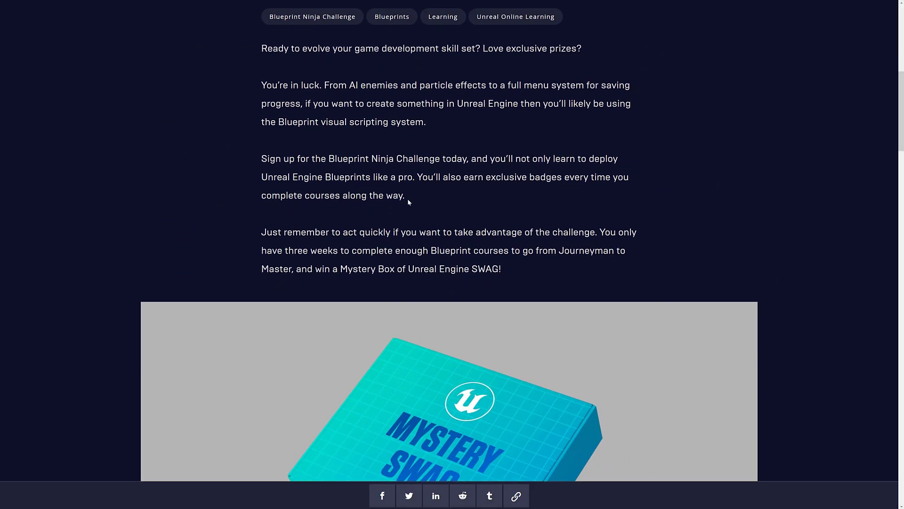
{"action": "scroll", "scroll_direction": "down", "scroll_amount": 3}
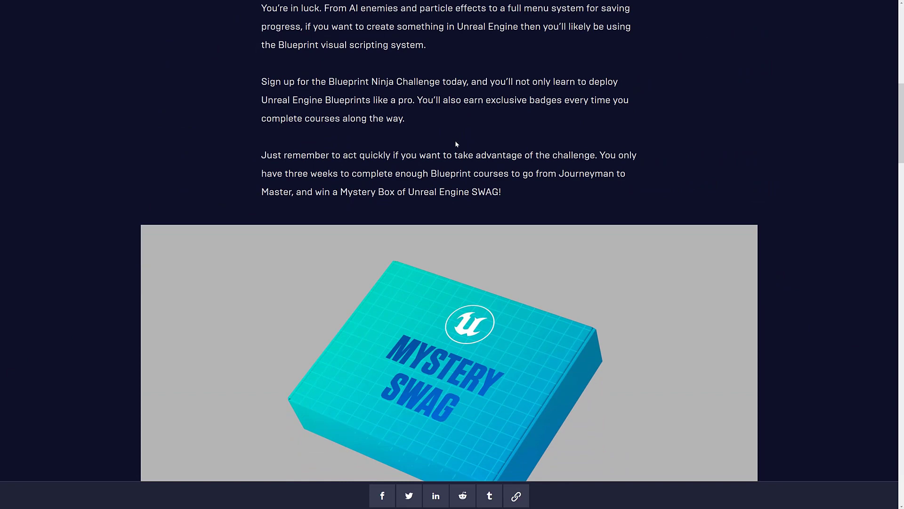
- Highlight the phrase about the Mystery Box of SWAG and nearby text while reading, then clear it
{"action": "left_click_drag", "start_coordinate": [279, 173], "coordinate": [446, 173]}
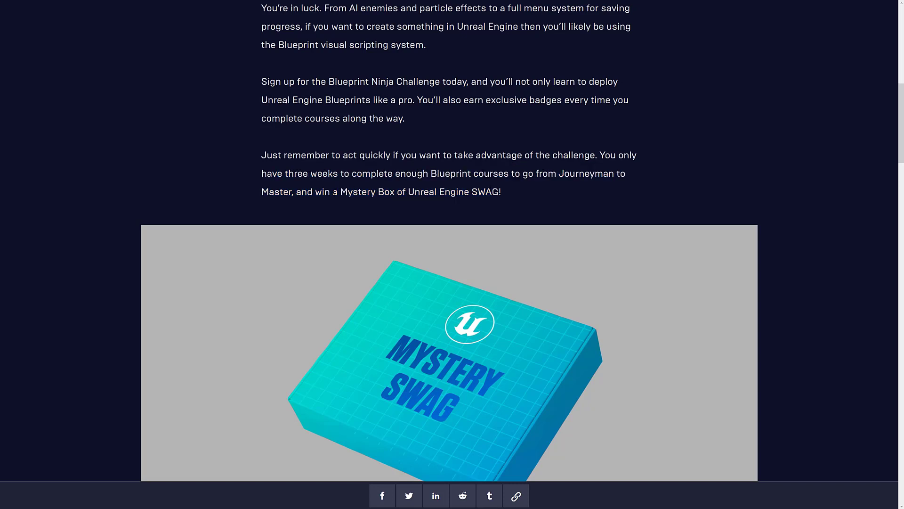
{"action": "left_click_drag", "start_coordinate": [337, 191], "coordinate": [502, 191]}
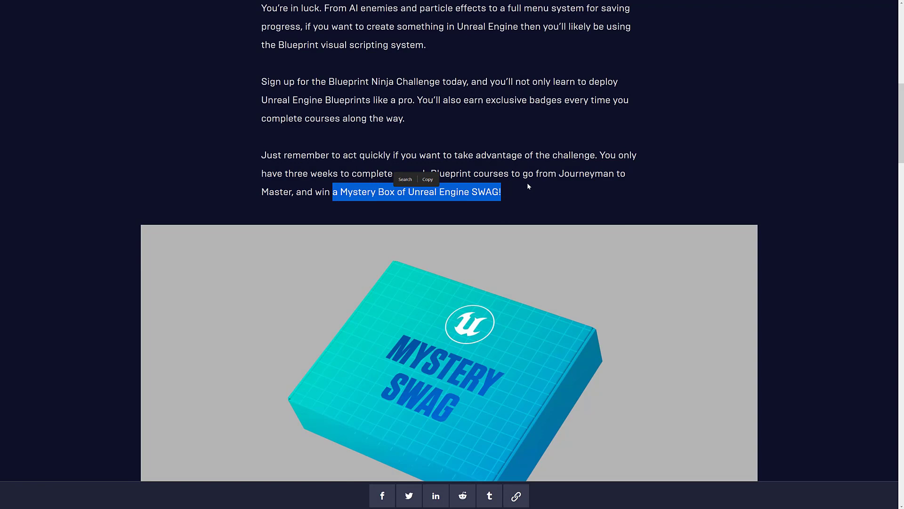
{"action": "left_click", "coordinate": [528, 186]}
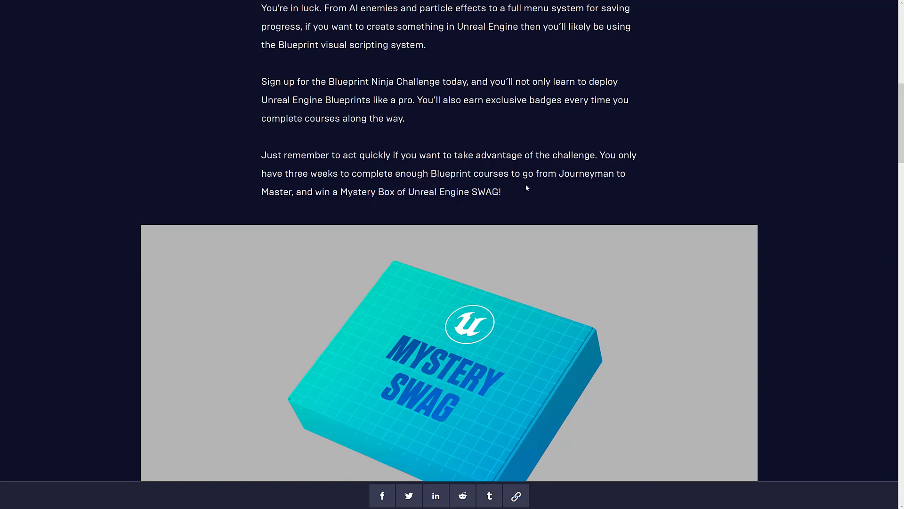
{"action": "scroll", "scroll_direction": "down", "scroll_amount": 3}
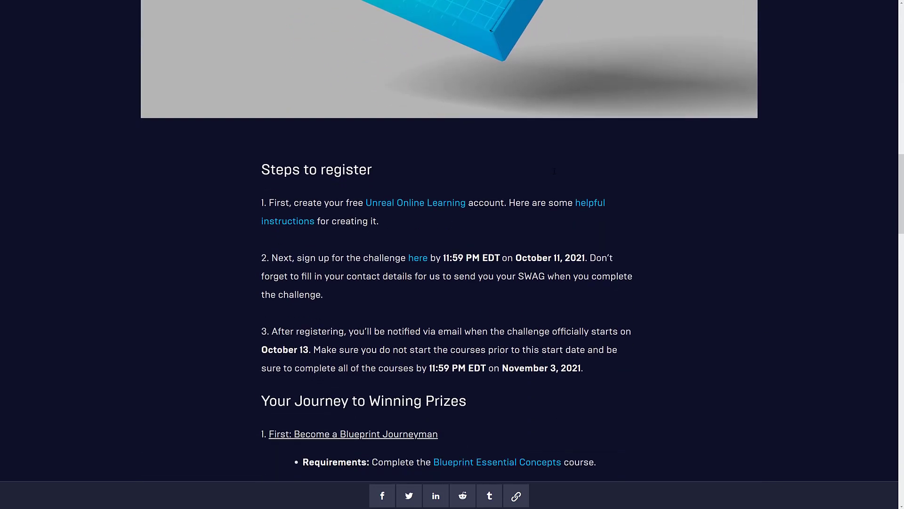
{"action": "scroll", "scroll_direction": "down", "scroll_amount": 3}
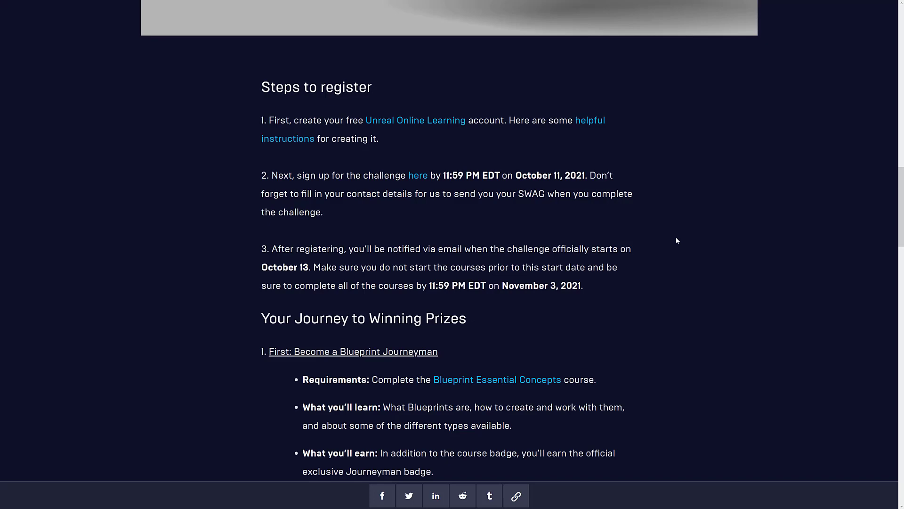
{"action": "left_click_drag", "start_coordinate": [291, 194], "coordinate": [323, 212]}
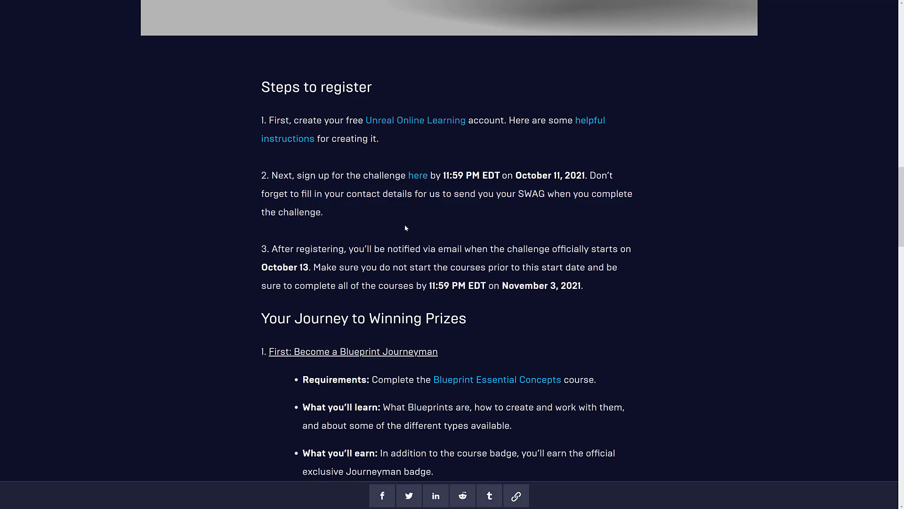
- Read further down, highlighting a line, and move onto the linked Blueprint Kickstart course page
{"action": "scroll", "scroll_direction": "down", "scroll_amount": 3}
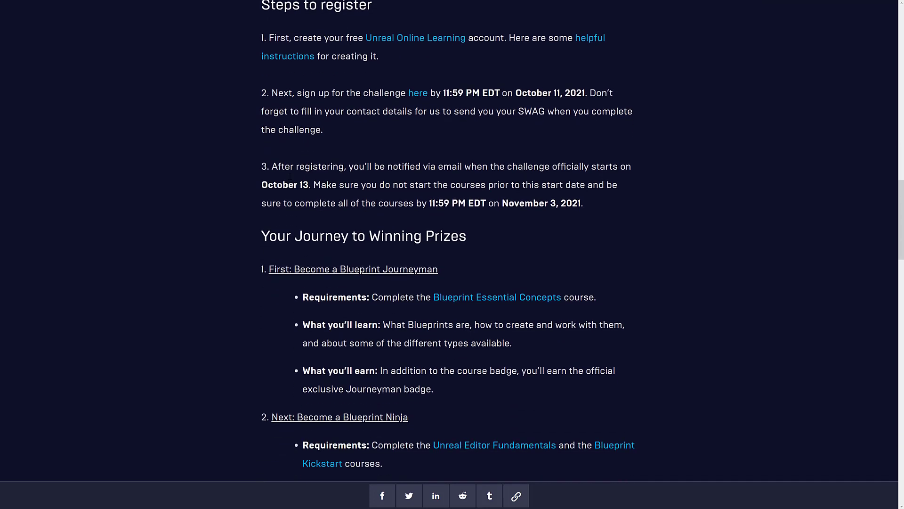
{"action": "left_click_drag", "start_coordinate": [282, 167], "coordinate": [589, 167]}
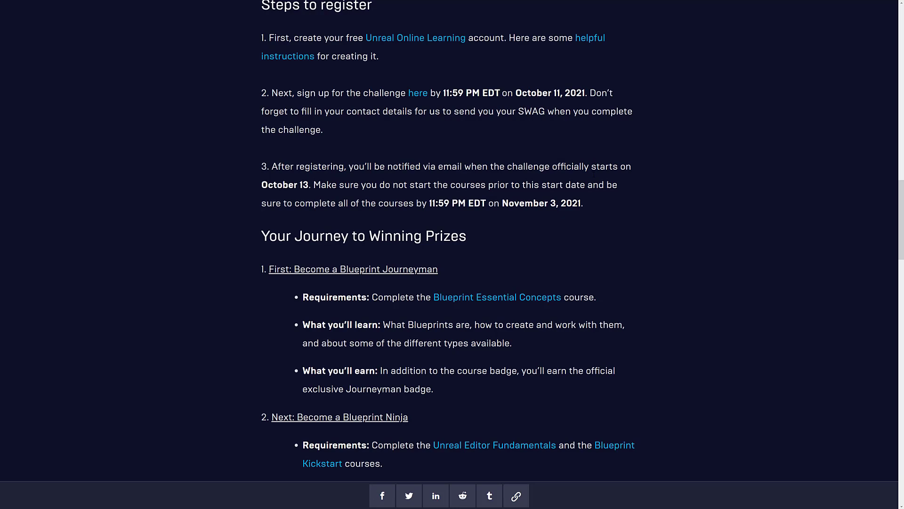
{"action": "mouse_move", "coordinate": [308, 173]}
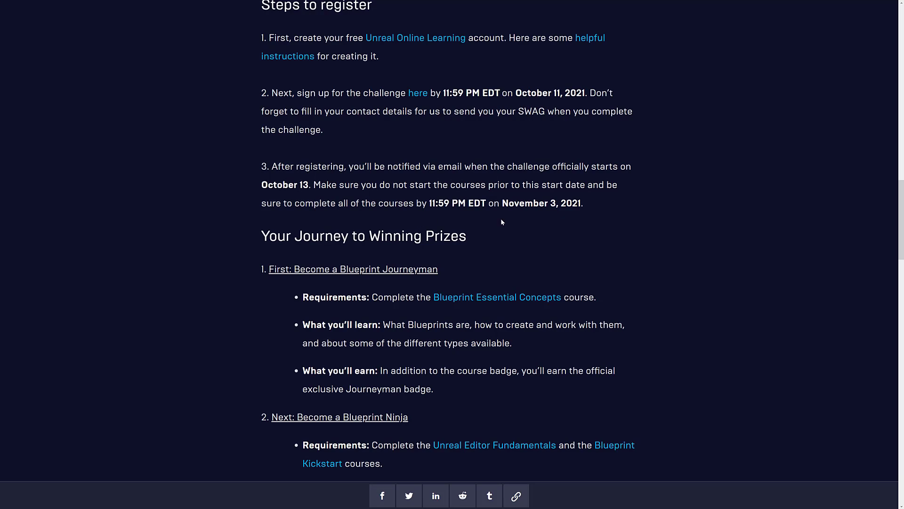
{"action": "mouse_move", "coordinate": [622, 242]}
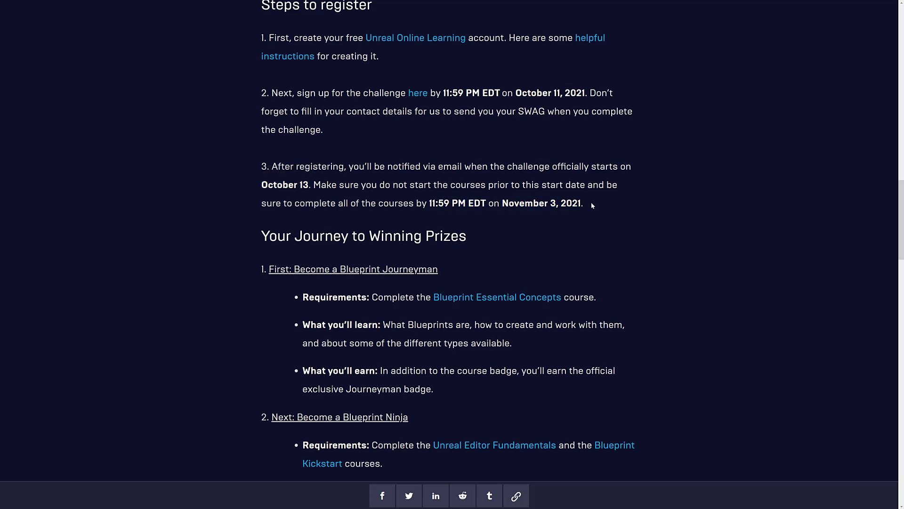
{"action": "scroll", "scroll_direction": "down", "scroll_amount": 3}
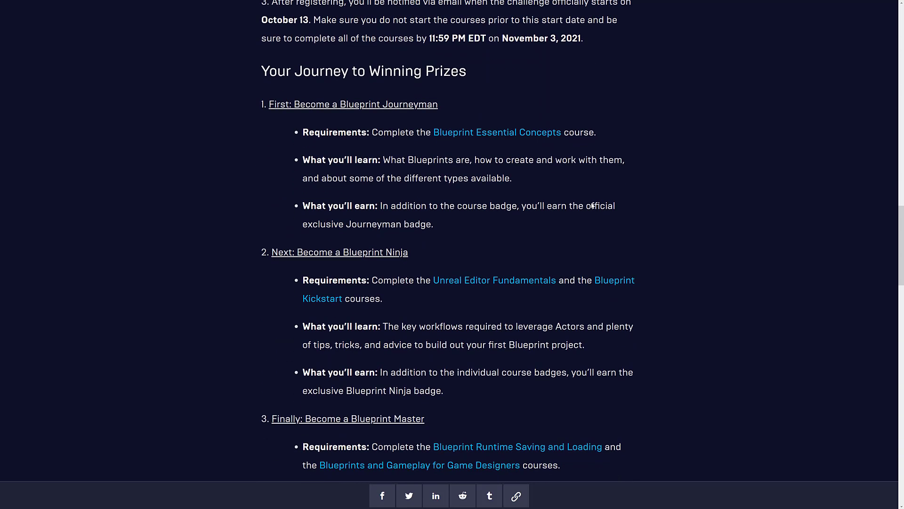
{"action": "mouse_move", "coordinate": [469, 136]}
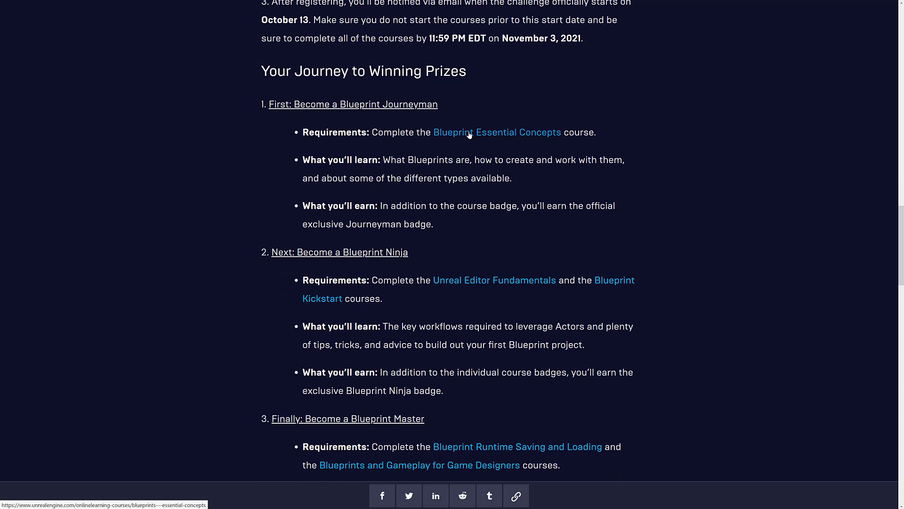
{"action": "mouse_move", "coordinate": [494, 280]}
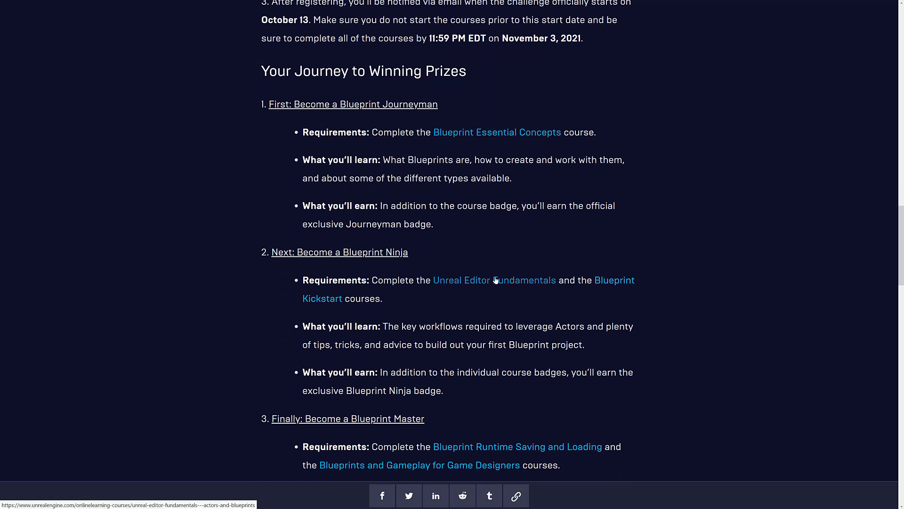
{"action": "scroll", "scroll_direction": "down", "scroll_amount": 3}
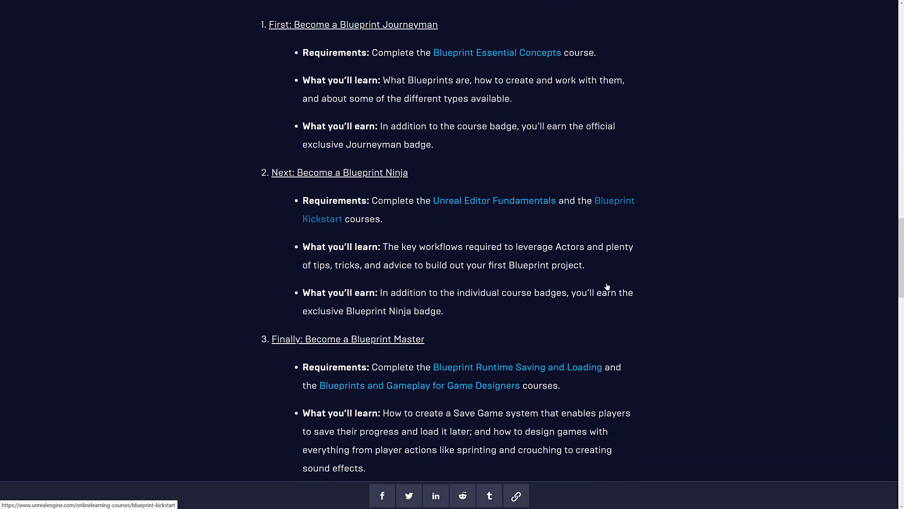
{"action": "scroll", "scroll_direction": "down", "scroll_amount": 3}
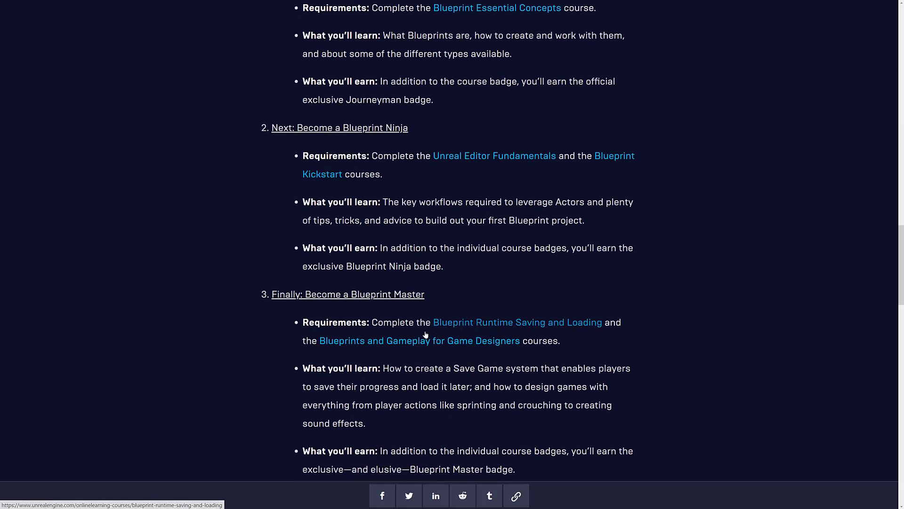
{"action": "scroll", "scroll_direction": "down", "scroll_amount": 3}
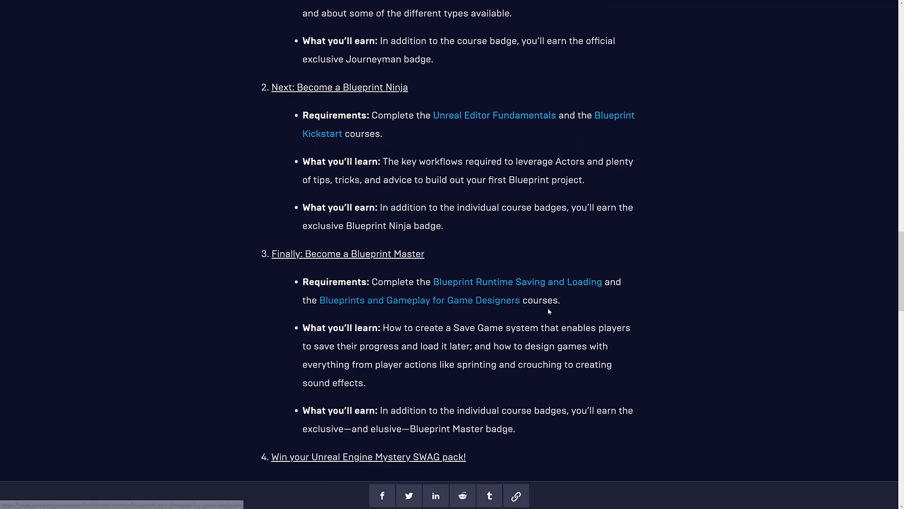
{"action": "scroll", "scroll_direction": "down", "scroll_amount": 3}
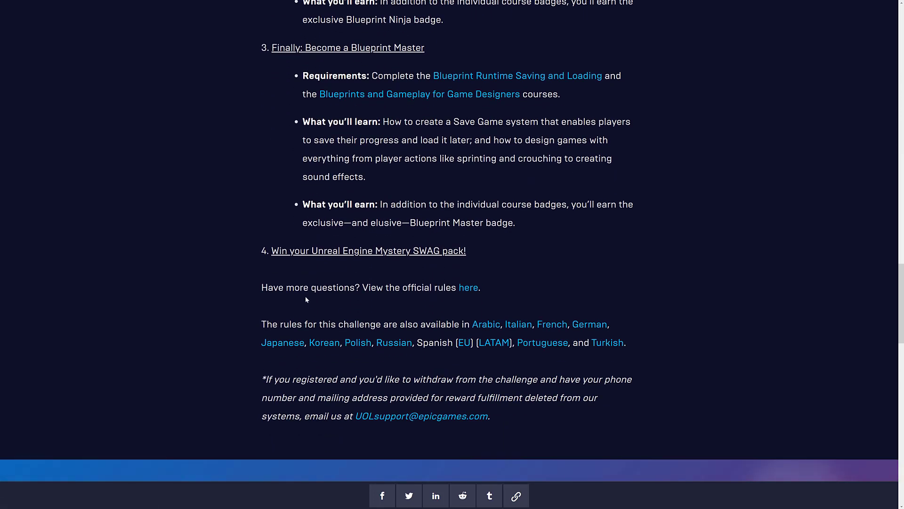
{"action": "mouse_move", "coordinate": [595, 252]}
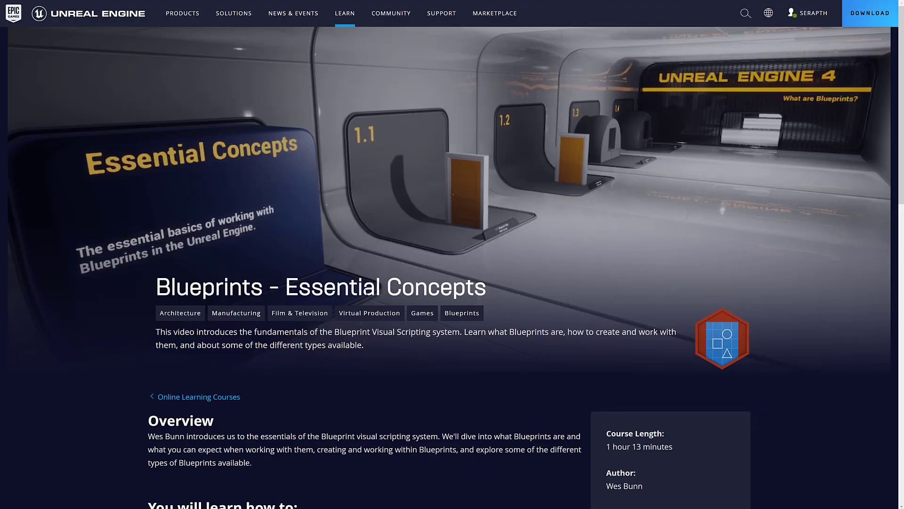
- Scroll through the Blueprint Runtime Saving and Loading and Blueprints and Gameplay for Game Designers course pages
{"action": "scroll", "scroll_direction": "down", "scroll_amount": 3}
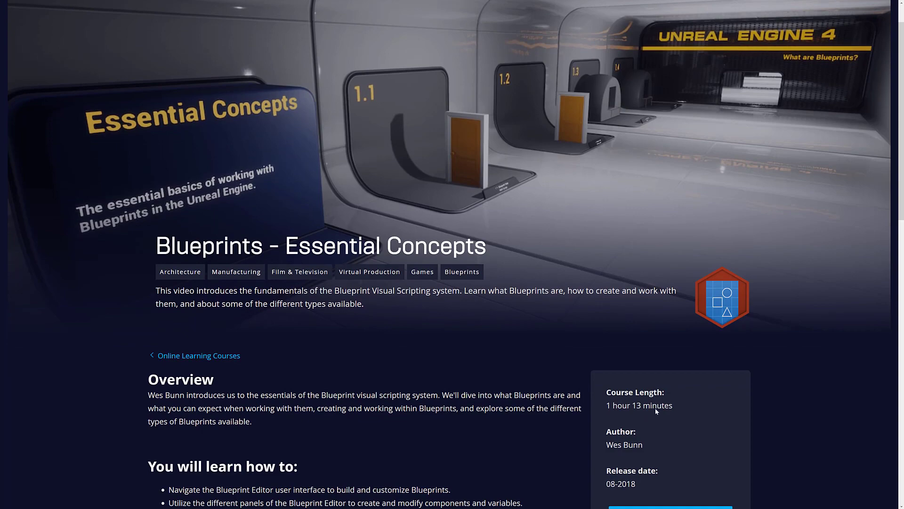
{"action": "scroll", "scroll_direction": "down", "scroll_amount": 3}
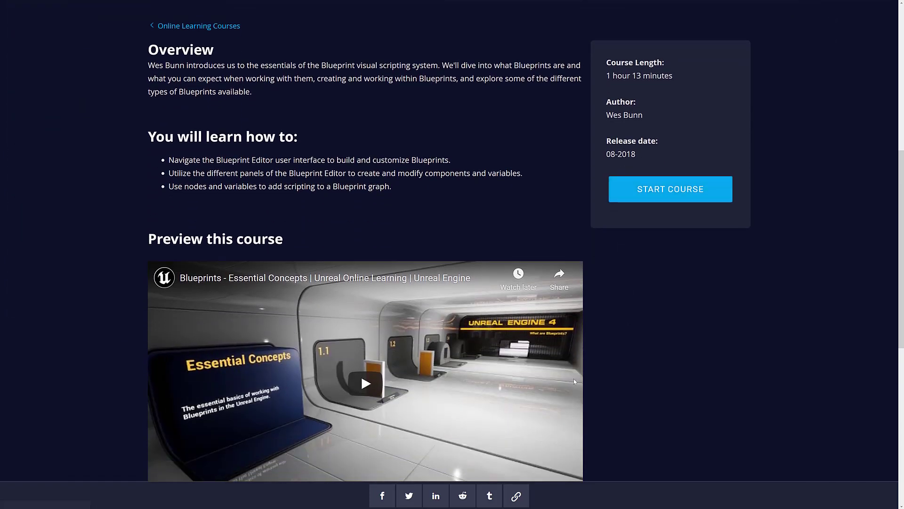
{"action": "mouse_move", "coordinate": [465, 266]}
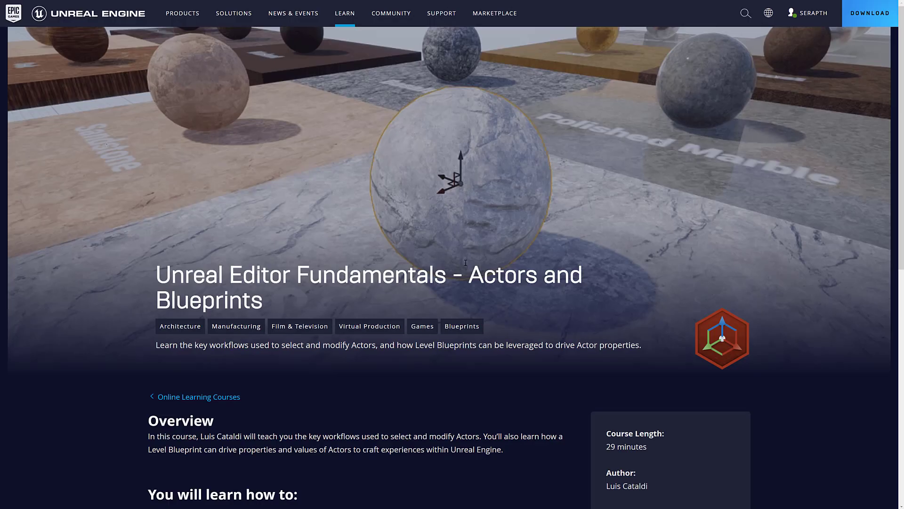
{"action": "scroll", "scroll_direction": "down", "scroll_amount": 3}
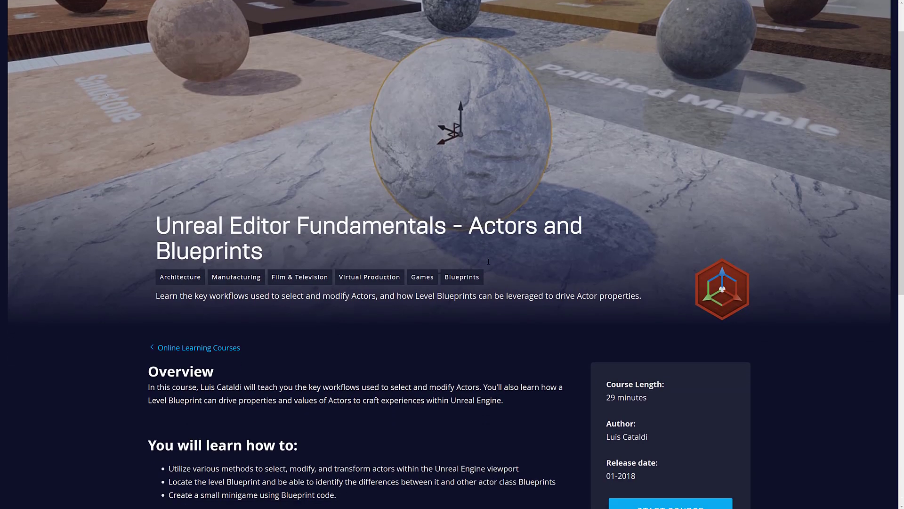
{"action": "scroll", "scroll_direction": "down", "scroll_amount": 3}
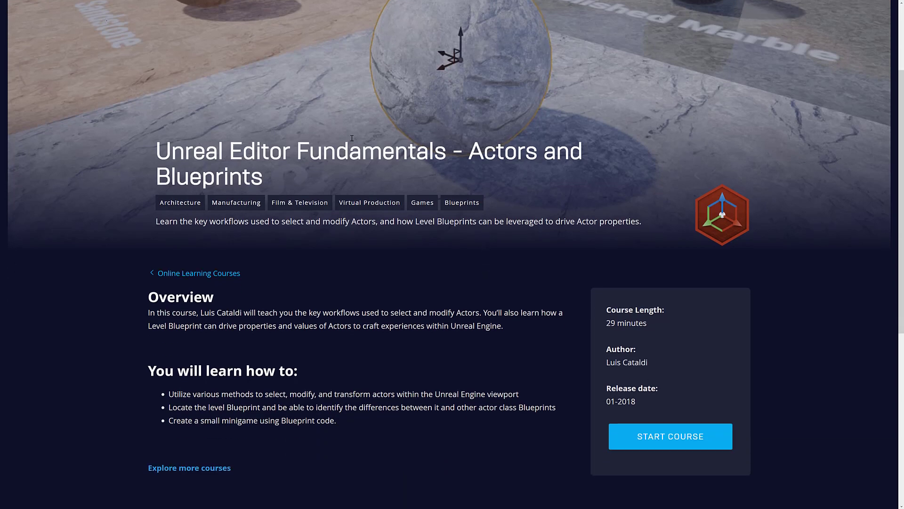
{"action": "mouse_move", "coordinate": [363, 162]}
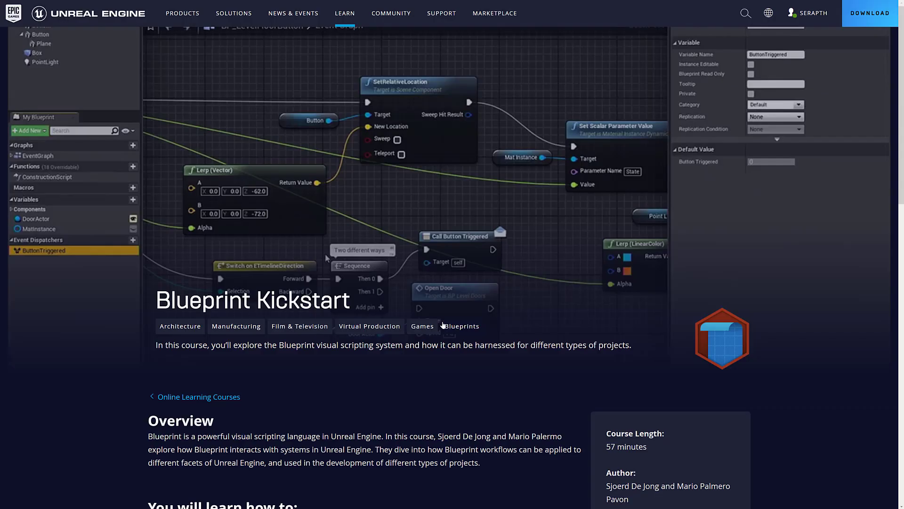
{"action": "scroll", "scroll_direction": "down", "scroll_amount": 3}
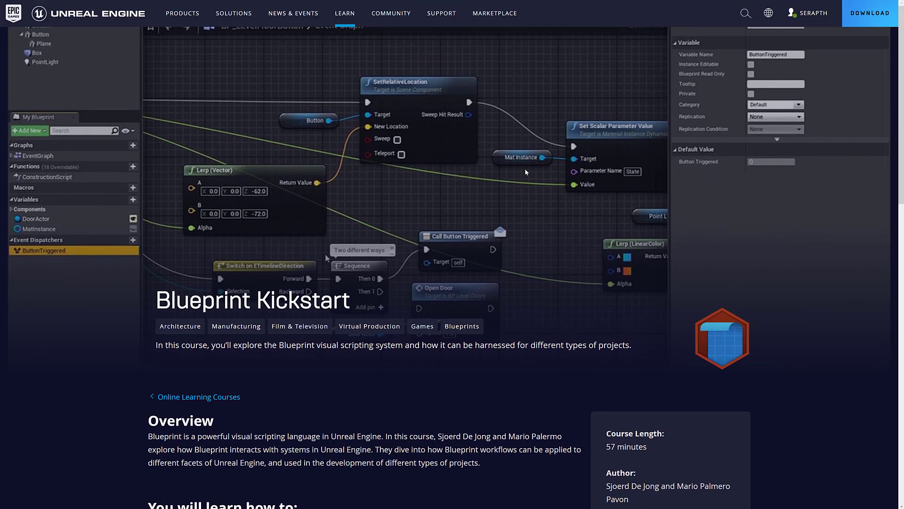
{"action": "mouse_move", "coordinate": [524, 174]}
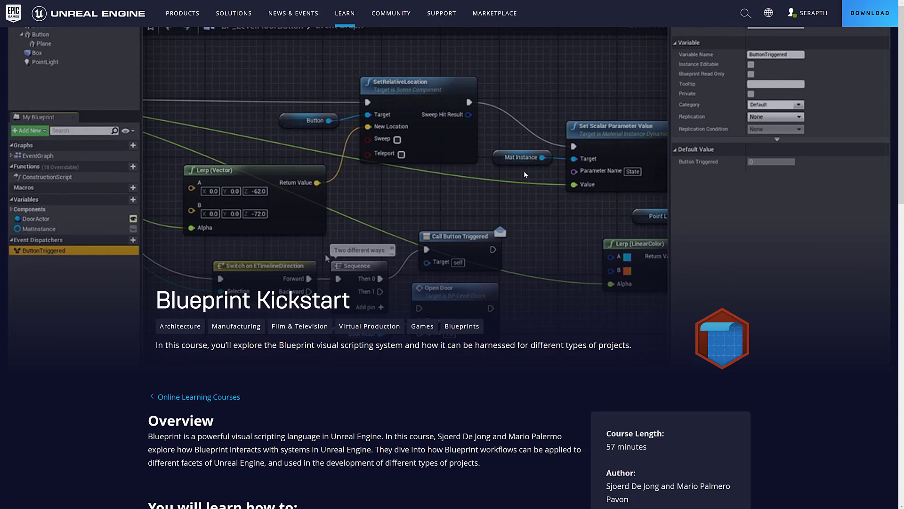
{"action": "scroll", "scroll_direction": "down", "scroll_amount": 3}
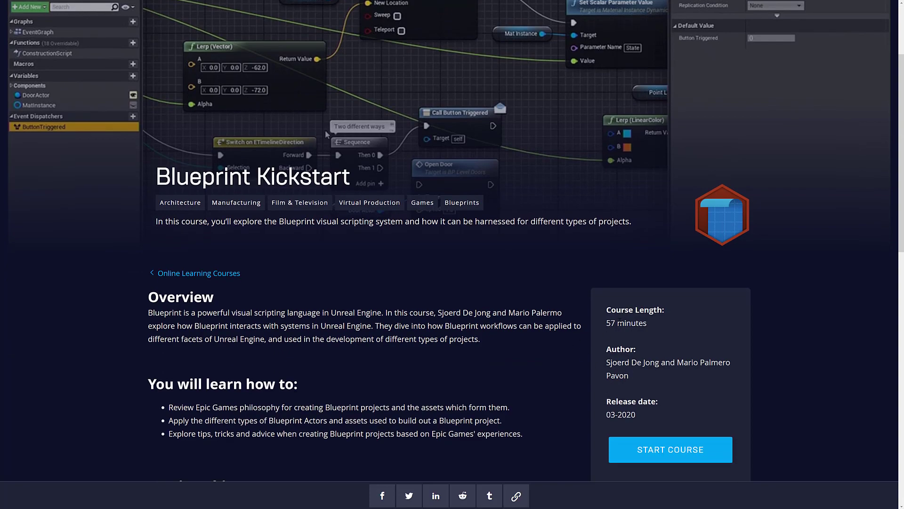
{"action": "mouse_move", "coordinate": [513, 302]}
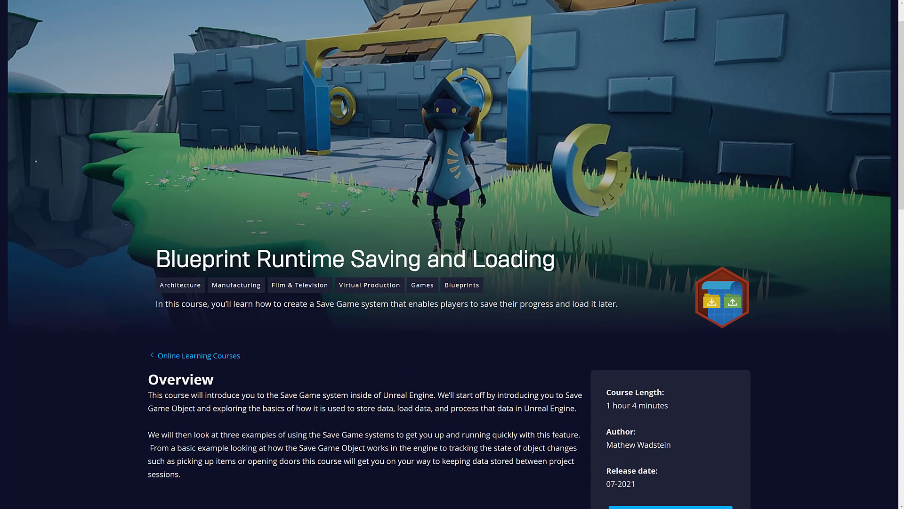
{"action": "scroll", "scroll_direction": "down", "scroll_amount": 3}
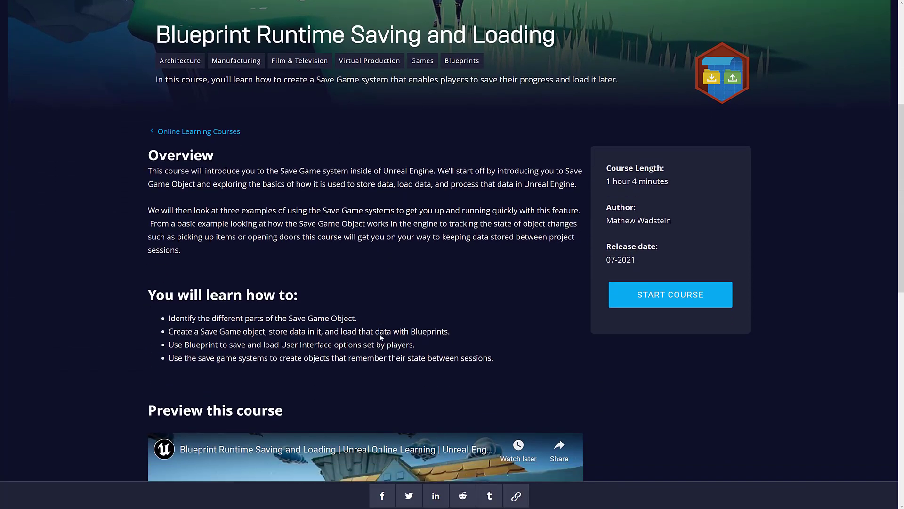
{"action": "scroll", "scroll_direction": "up", "scroll_amount": 3}
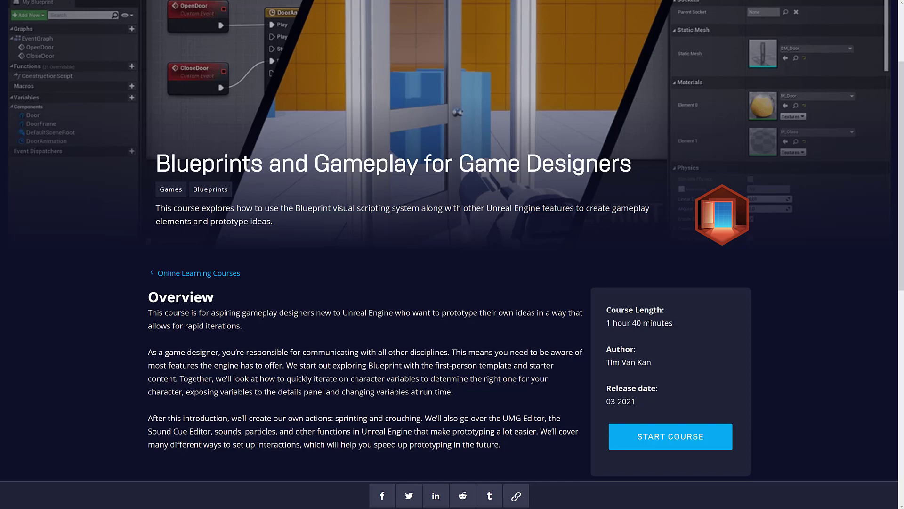
{"action": "scroll", "scroll_direction": "up", "scroll_amount": 3}
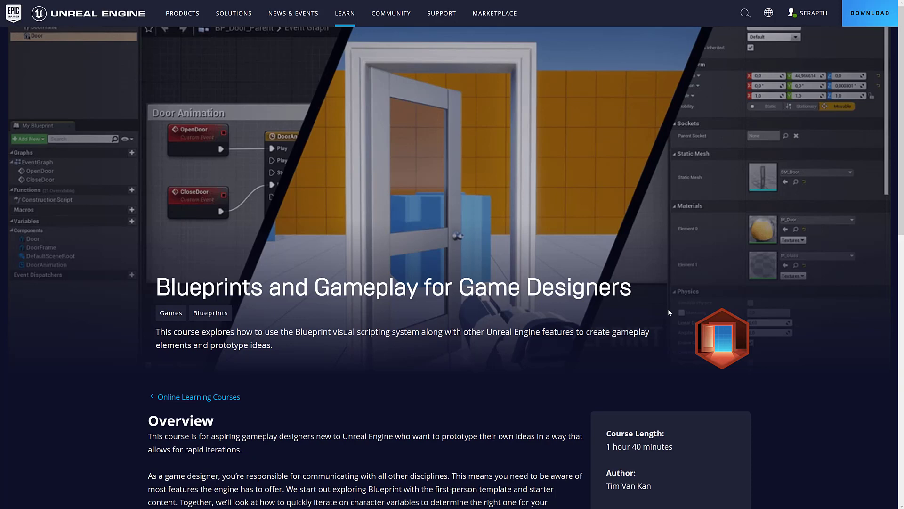
{"action": "mouse_move", "coordinate": [711, 188]}
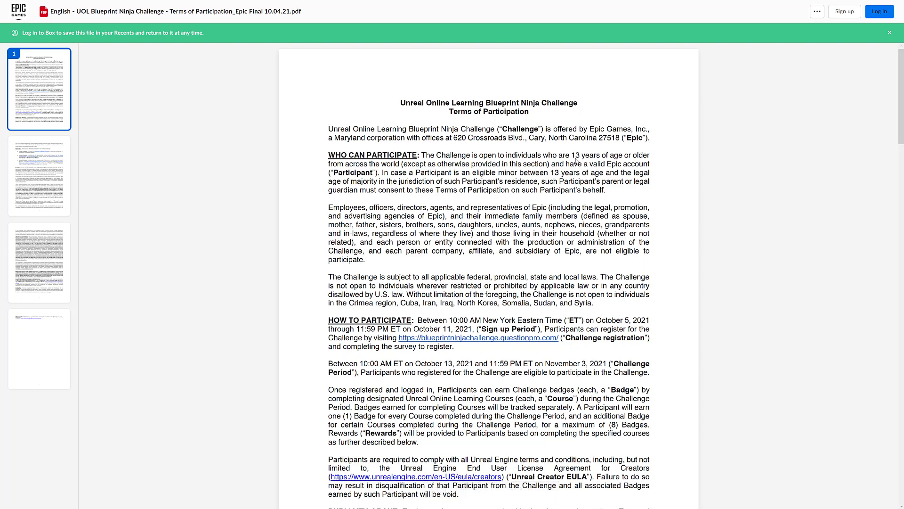
- Scroll through page 1 of the Terms of Participation PDF down to the Rewards section on page 2
{"action": "scroll", "scroll_direction": "down", "scroll_amount": 3}
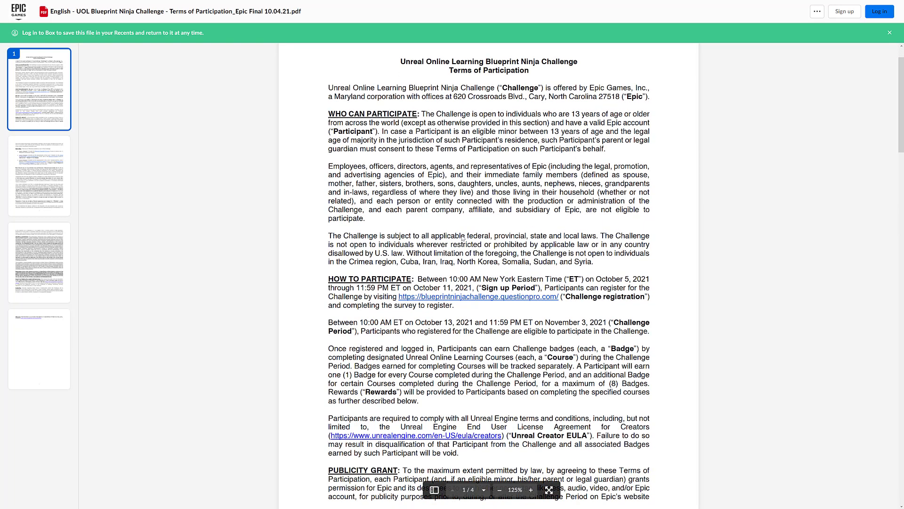
{"action": "scroll", "scroll_direction": "down", "scroll_amount": 3}
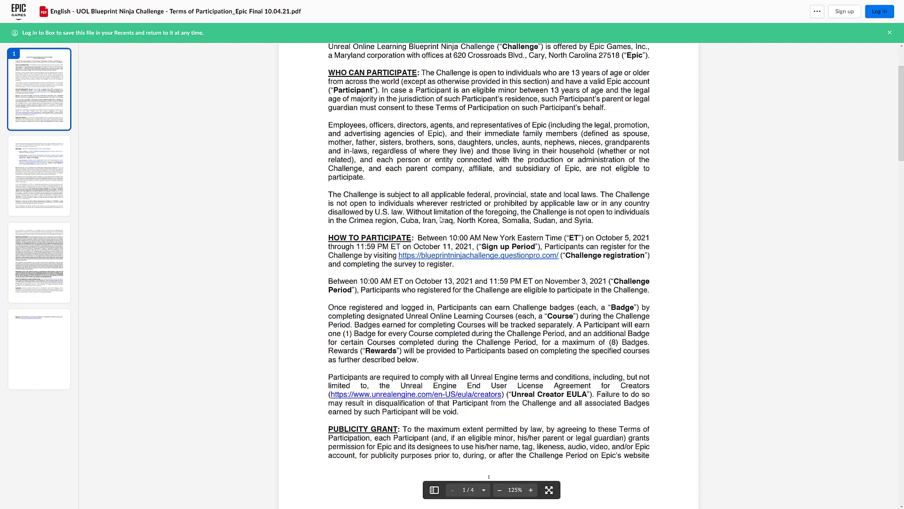
{"action": "scroll", "scroll_direction": "down", "scroll_amount": 3}
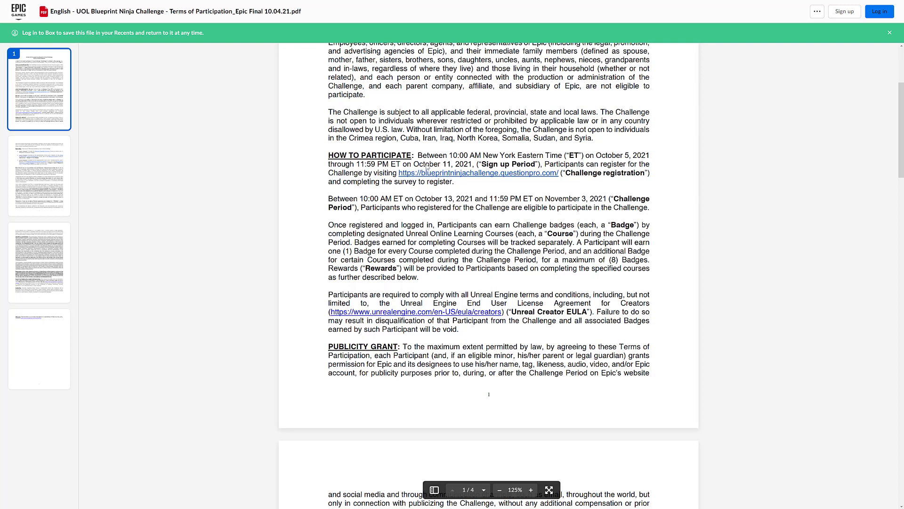
{"action": "mouse_move", "coordinate": [461, 199]}
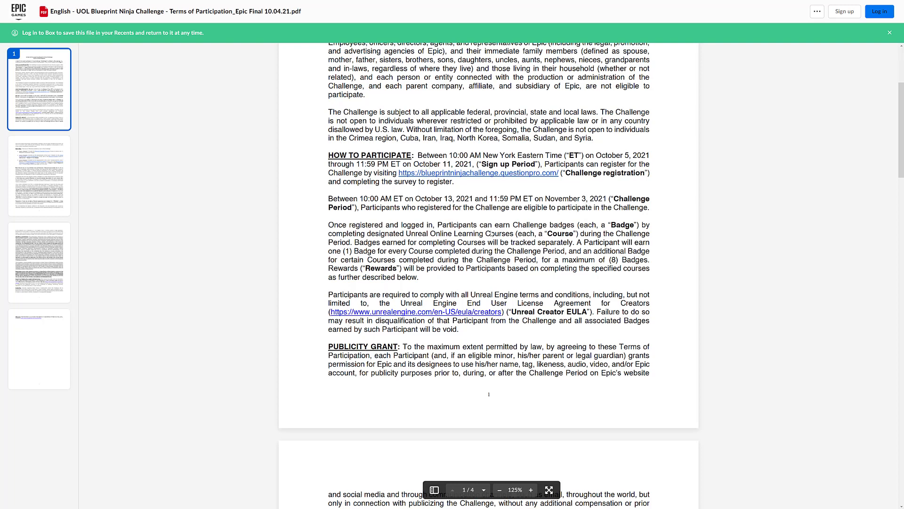
{"action": "scroll", "scroll_direction": "down", "scroll_amount": 3}
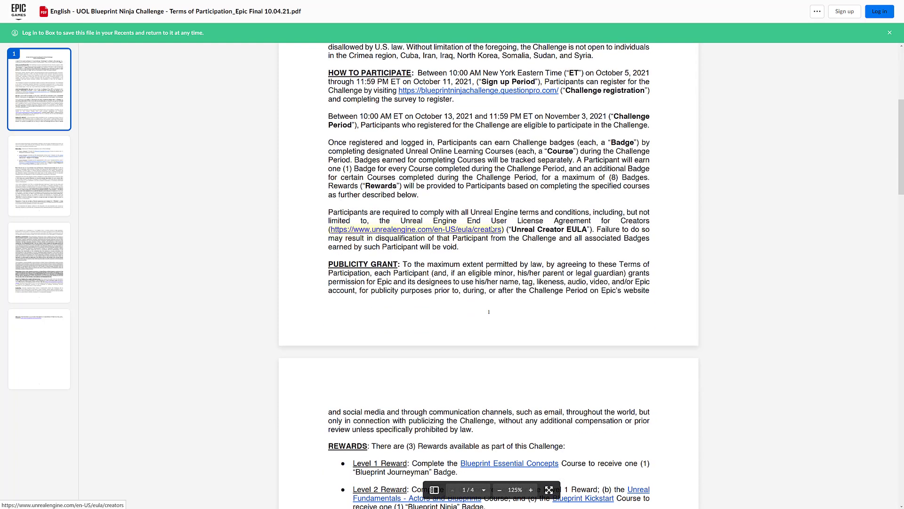
{"action": "scroll", "scroll_direction": "down", "scroll_amount": 3}
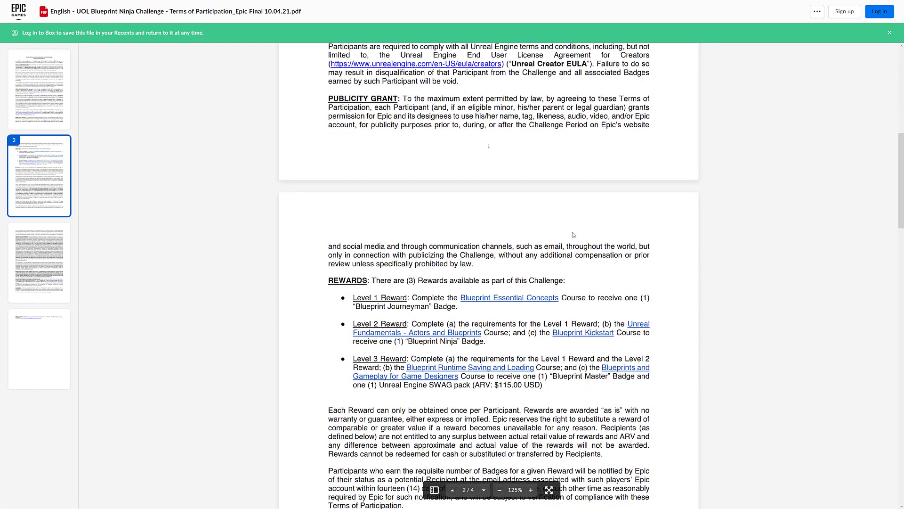
{"action": "scroll", "scroll_direction": "down", "scroll_amount": 3}
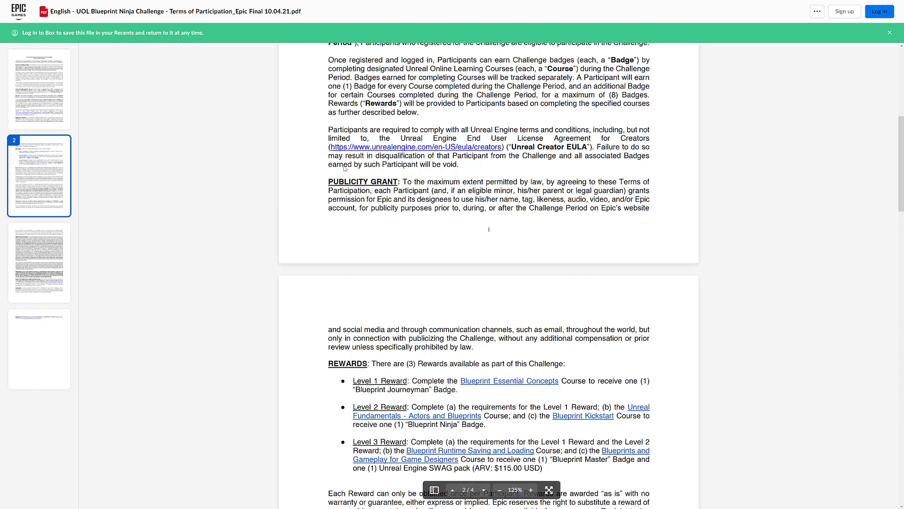
{"action": "mouse_move", "coordinate": [496, 240]}
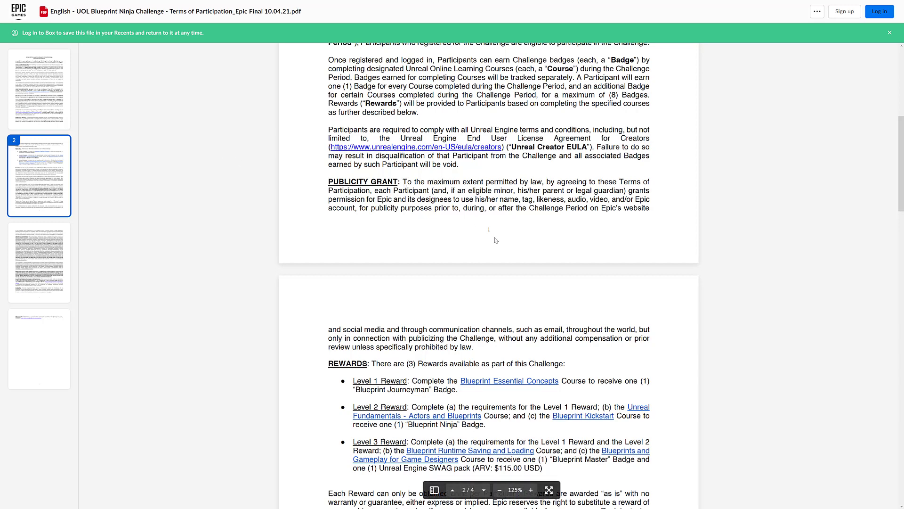
{"action": "scroll", "scroll_direction": "down", "scroll_amount": 3}
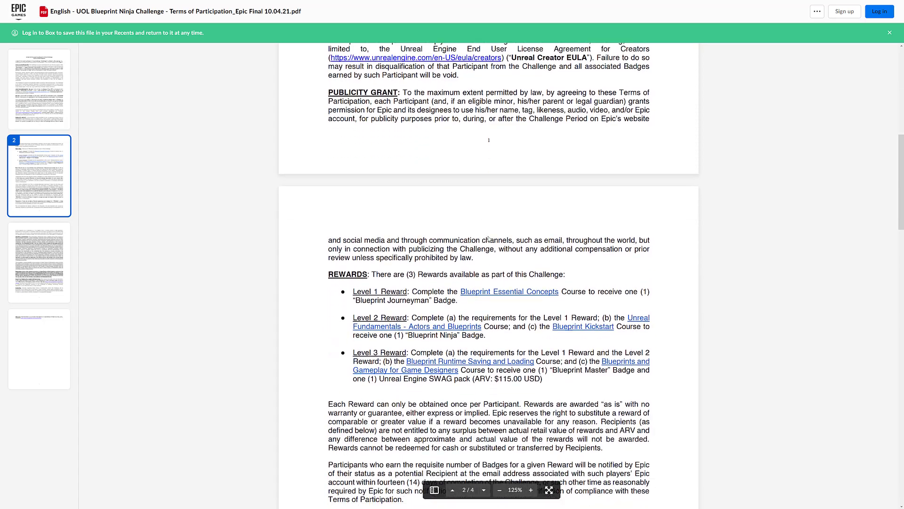
- Scroll to the general conditions and disputes on page 3 of the terms PDF, then back toward the start
{"action": "scroll", "scroll_direction": "down", "scroll_amount": 3}
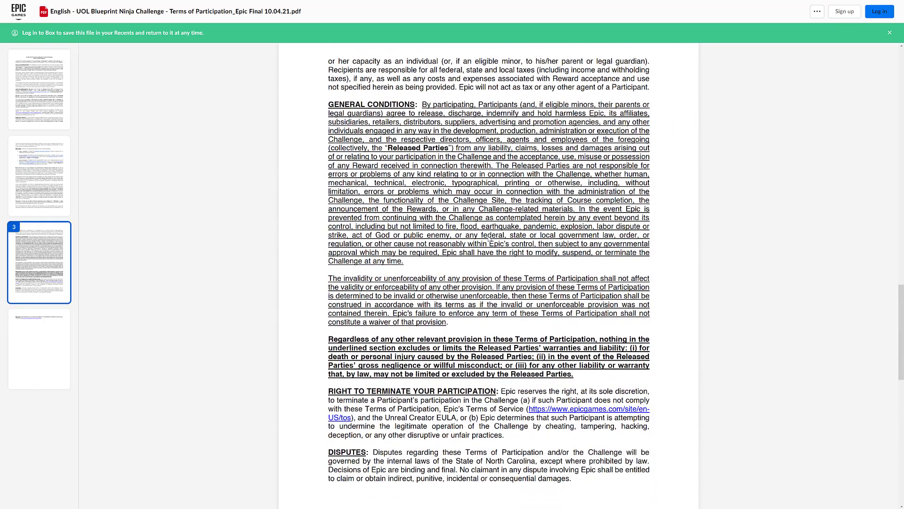
{"action": "scroll", "scroll_direction": "down", "scroll_amount": 3}
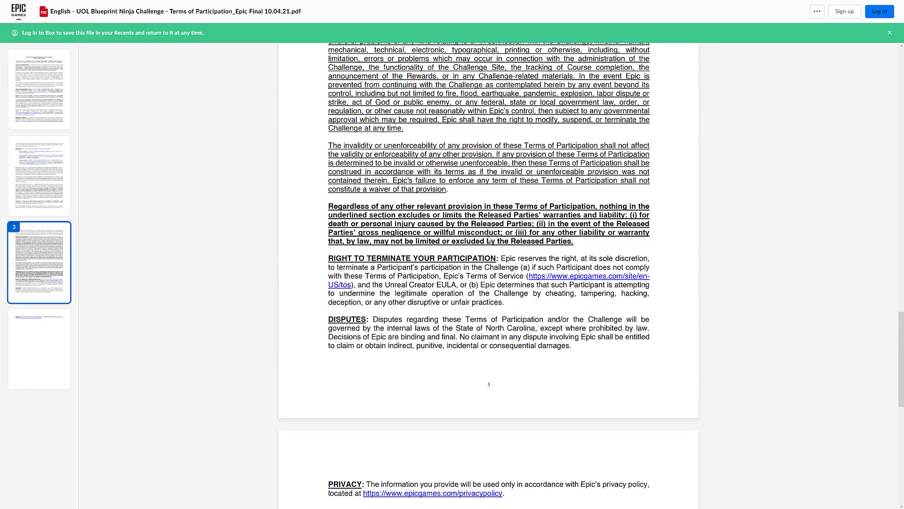
{"action": "scroll", "scroll_direction": "up", "scroll_amount": 3}
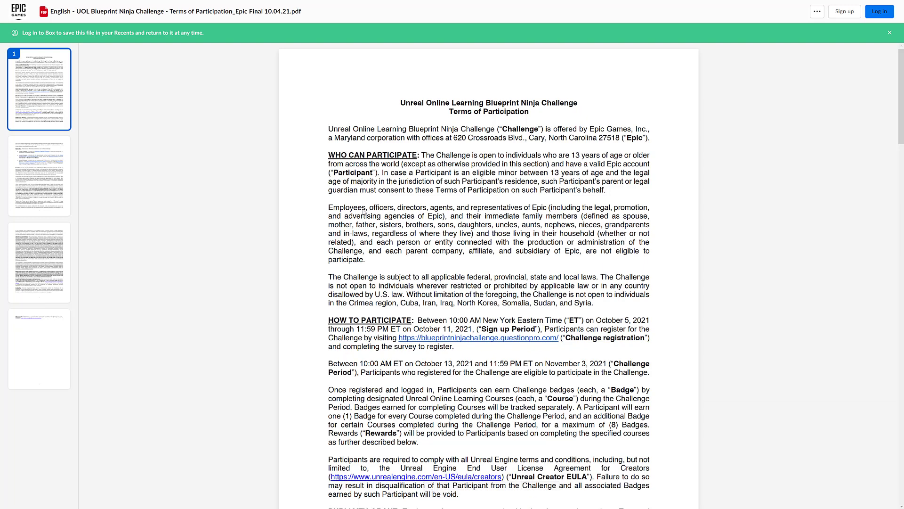
{"action": "scroll", "scroll_direction": "down", "scroll_amount": 3}
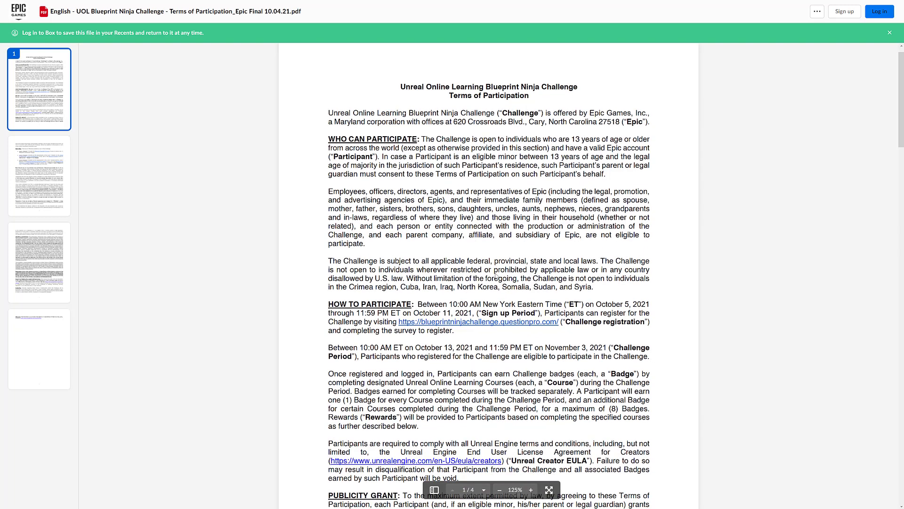
{"action": "scroll", "scroll_direction": "down", "scroll_amount": 3}
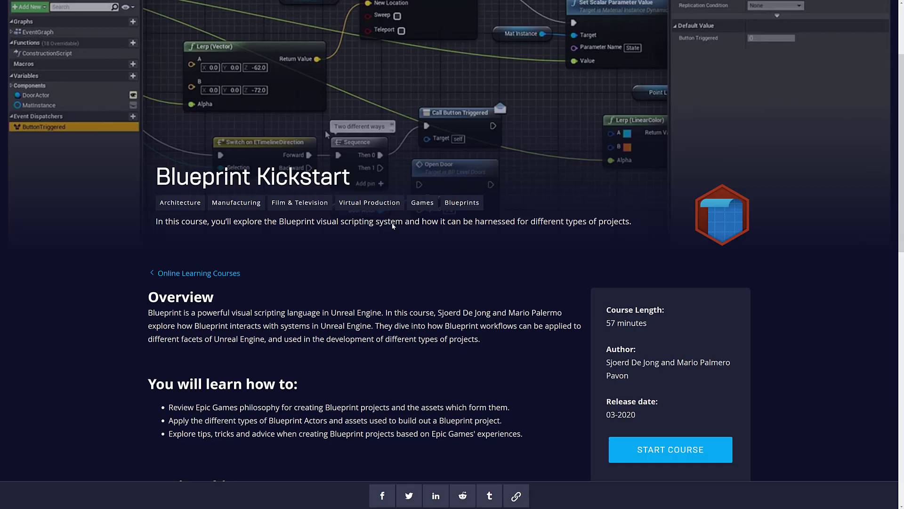
- Scroll up the Blueprint Kickstart course page to its overview and learning goals
{"action": "scroll", "scroll_direction": "up", "scroll_amount": 3}
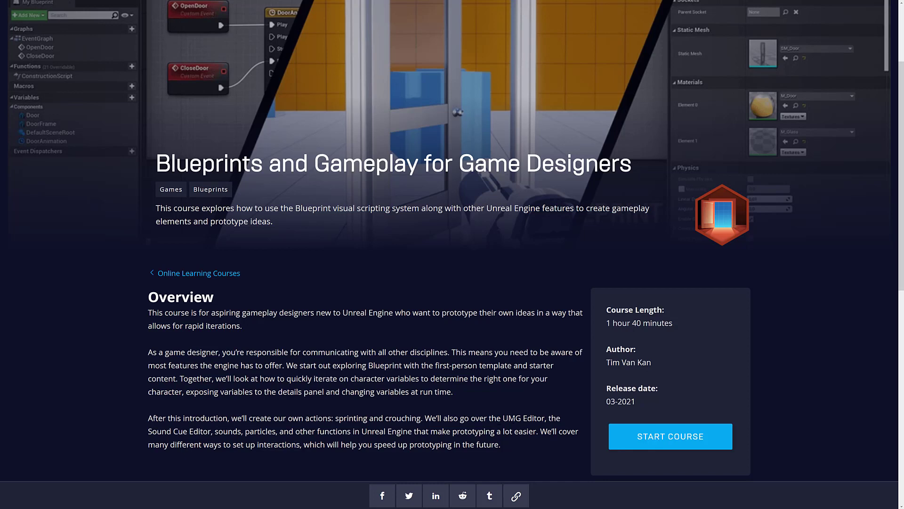
{"action": "mouse_move", "coordinate": [338, 441]}
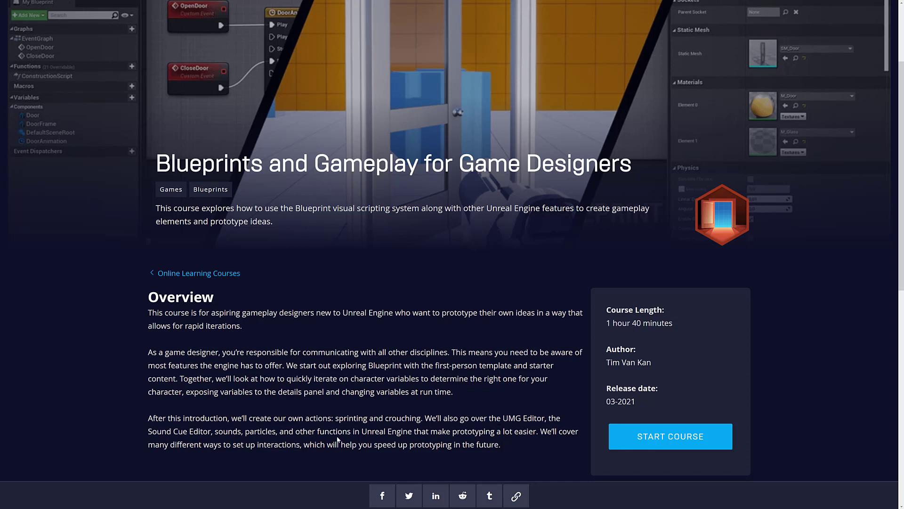
{"action": "mouse_move", "coordinate": [414, 410]}
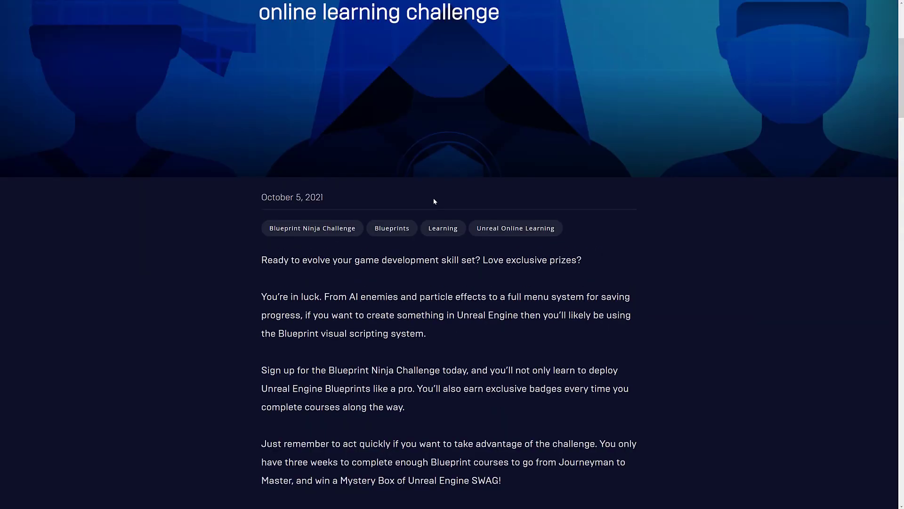
- Scroll the challenge article past the Mystery SWAG image to the Steps to register section
{"action": "scroll", "scroll_direction": "down", "scroll_amount": 3}
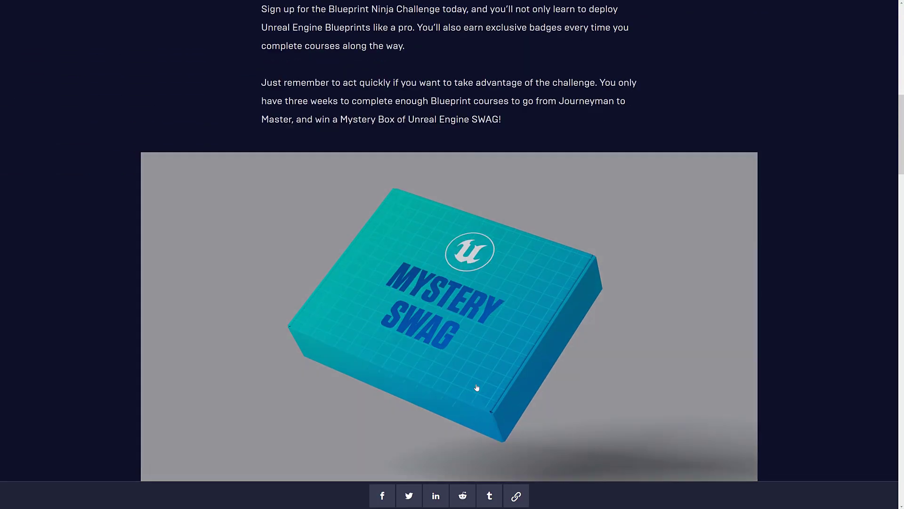
{"action": "scroll", "scroll_direction": "down", "scroll_amount": 3}
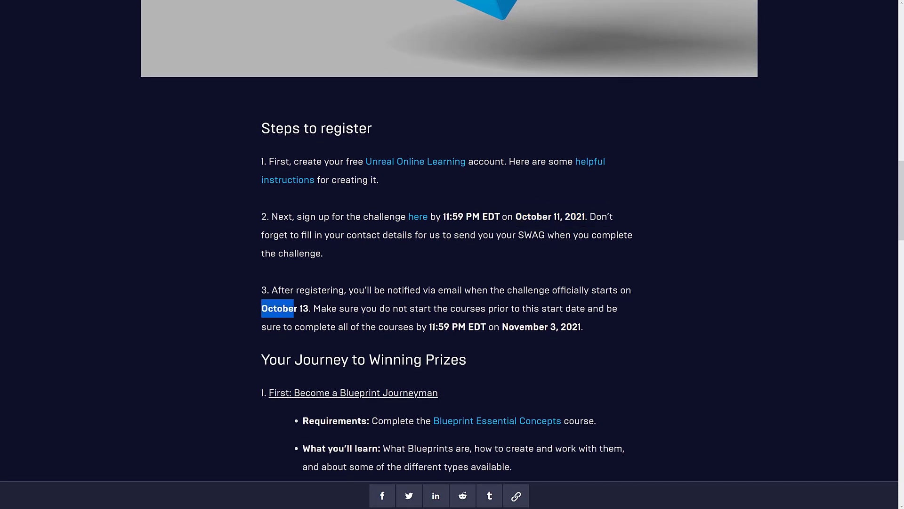
{"action": "left_click", "coordinate": [471, 308]}
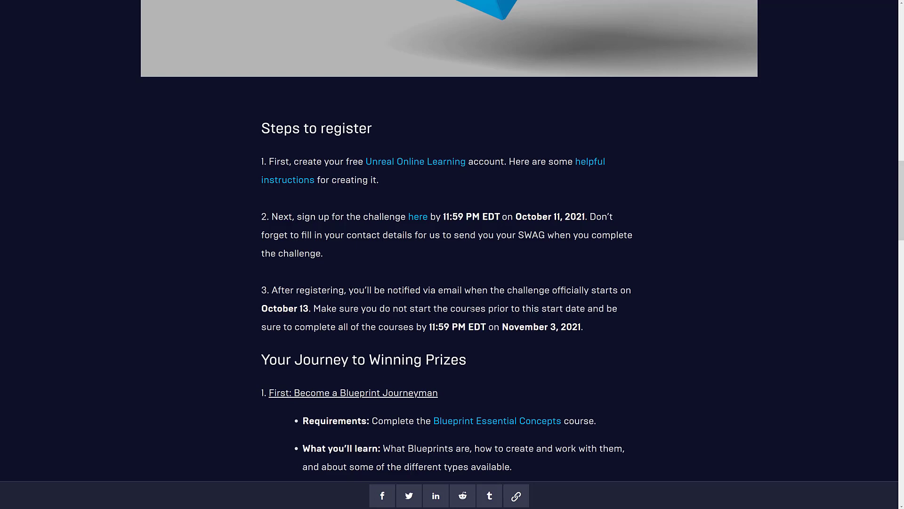